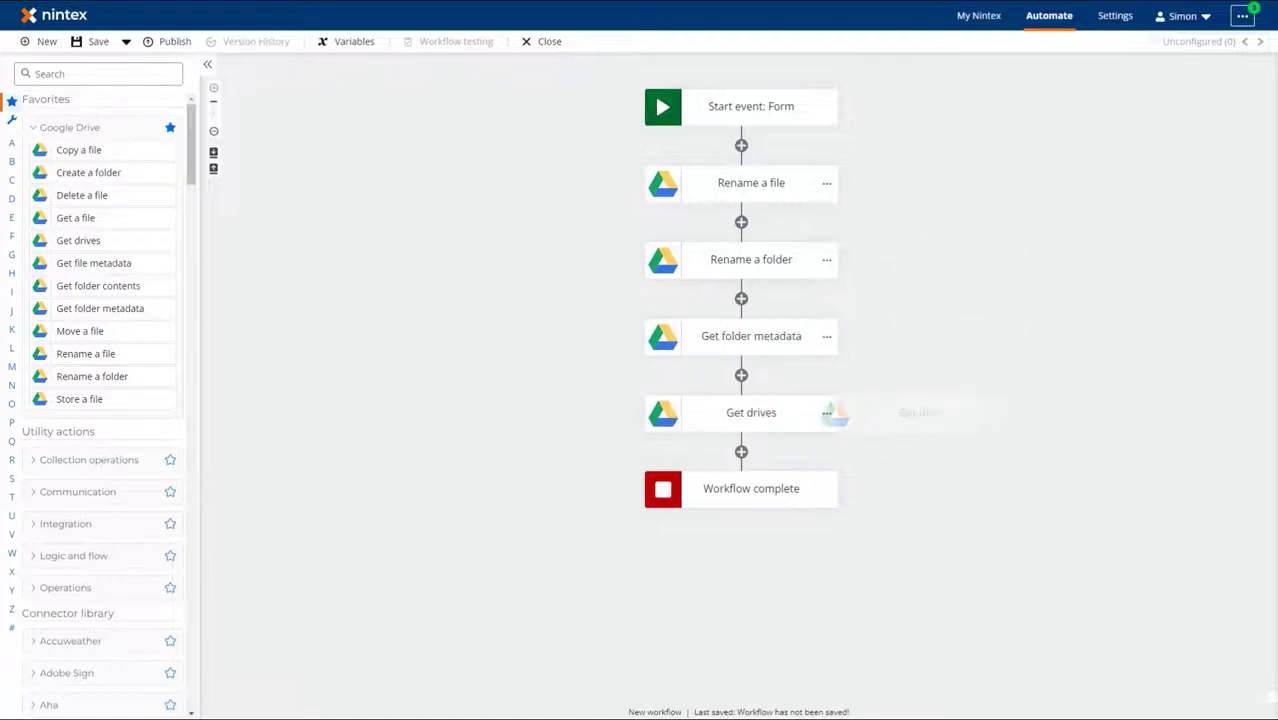
# Add the Google Drive actions Rename a file, Rename a folder, Get folder metadata and Get drives after the form start
pyautogui.click(752, 182)
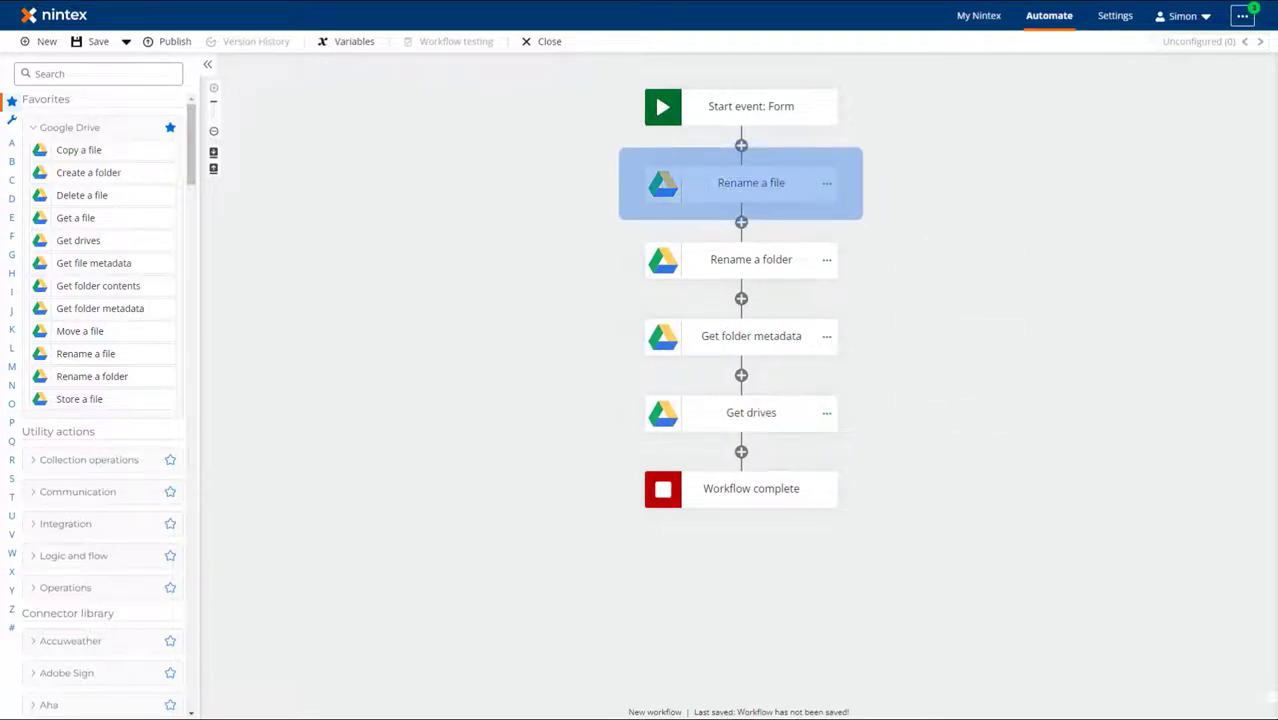
pyautogui.click(752, 260)
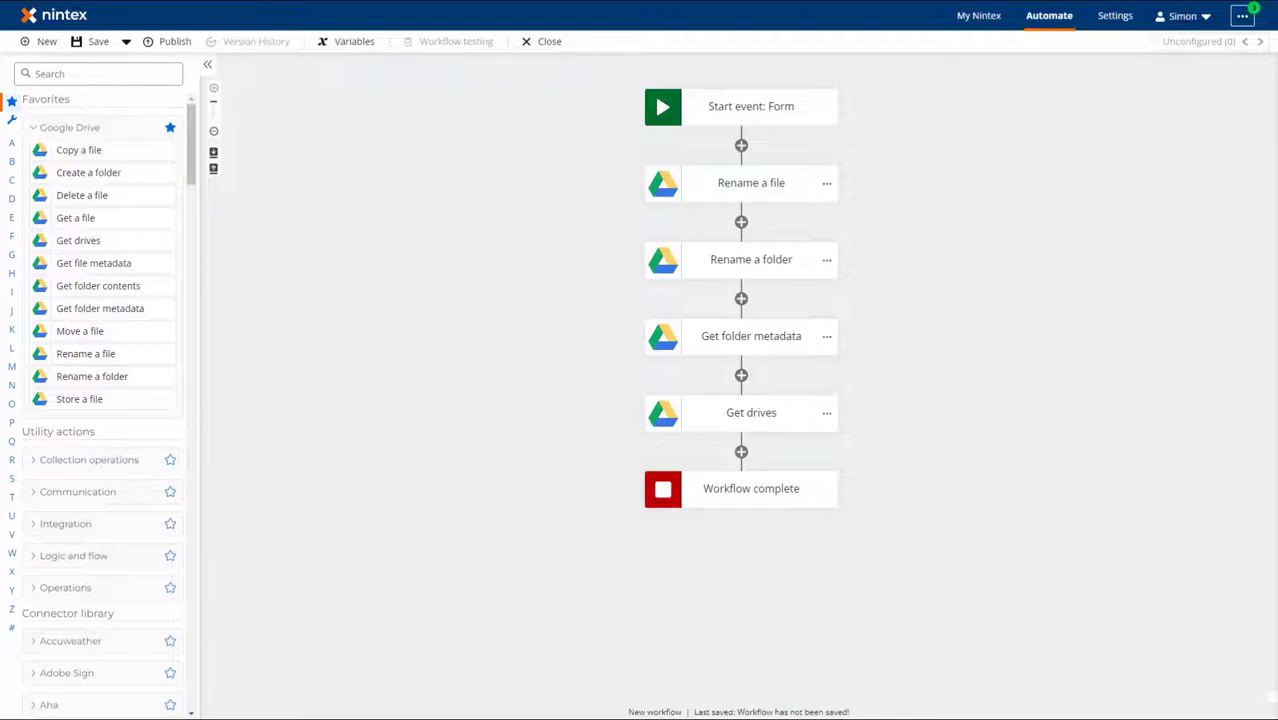
pyautogui.moveTo(92, 262)
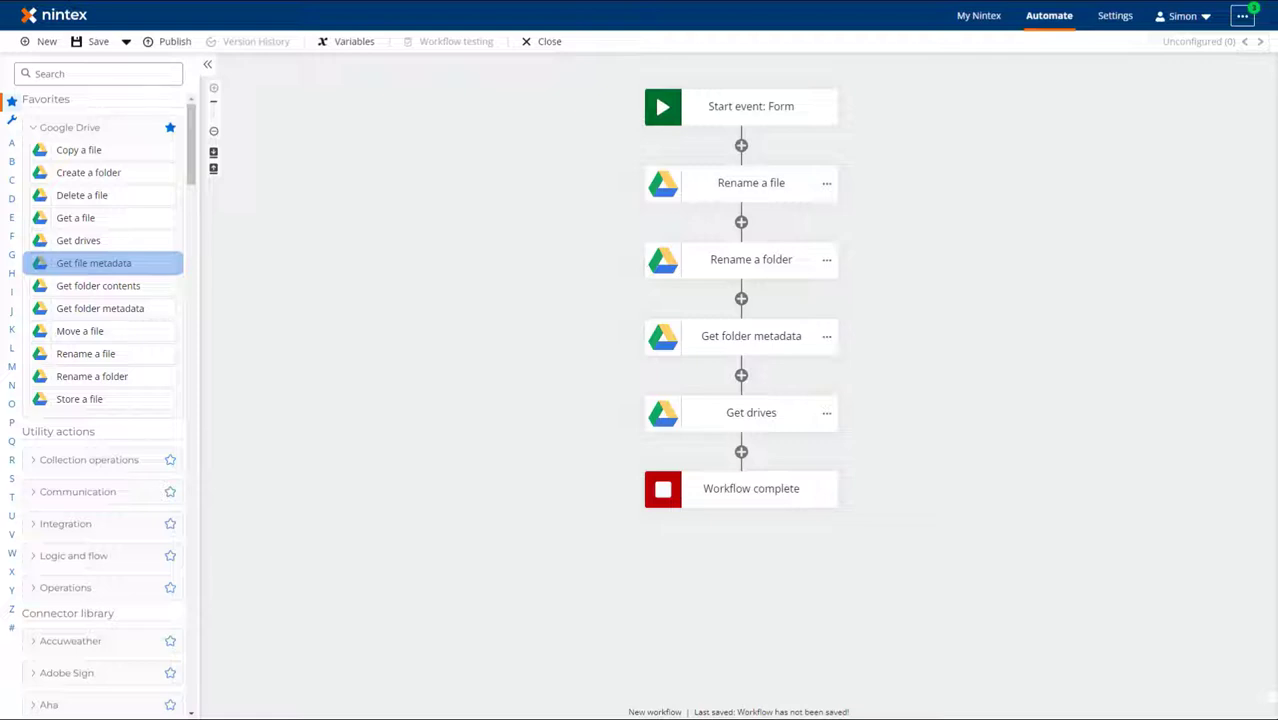
pyautogui.click(752, 336)
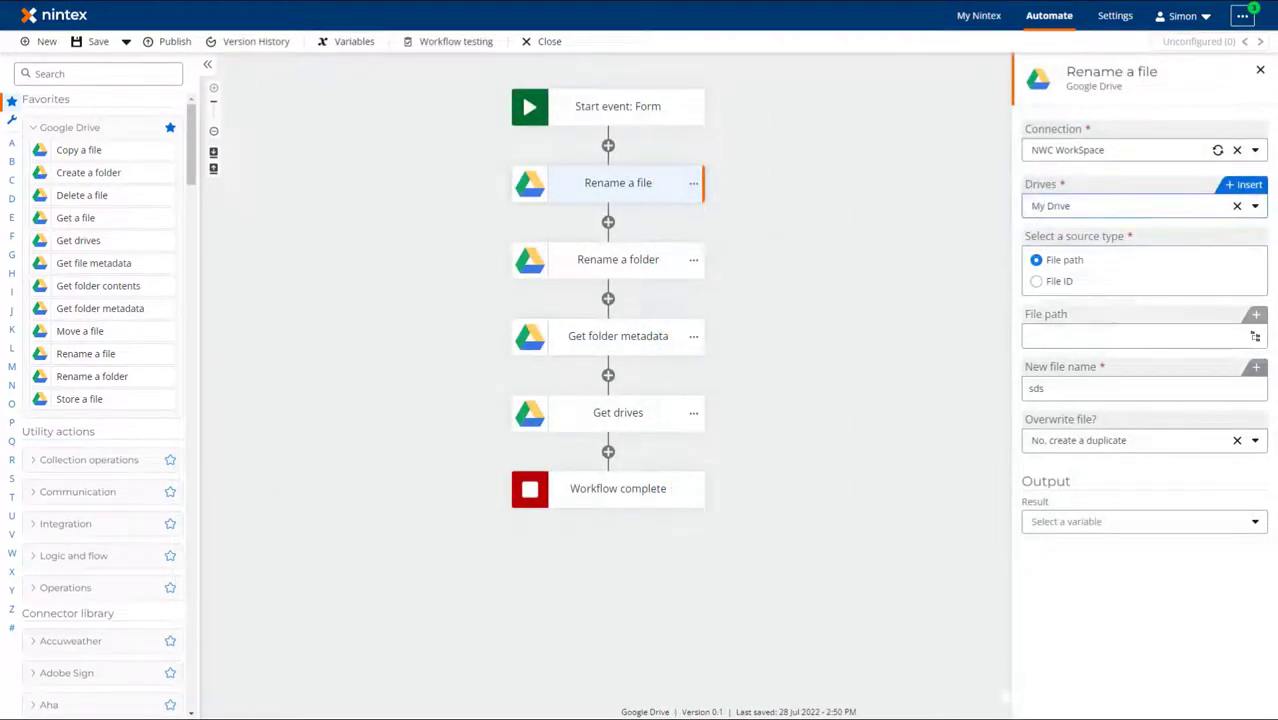
# Add a Copy a file step from drive Employment Contracts to NDA's after Get drives
pyautogui.click(1254, 206)
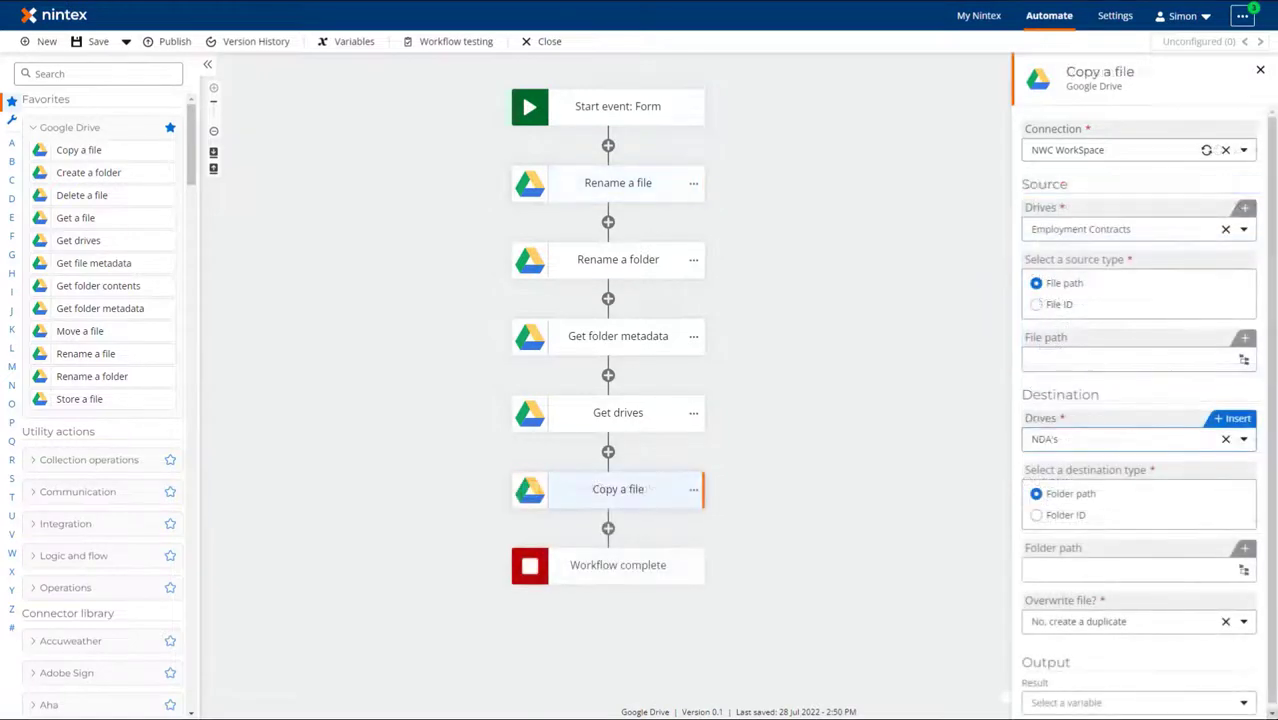
pyautogui.click(1130, 228)
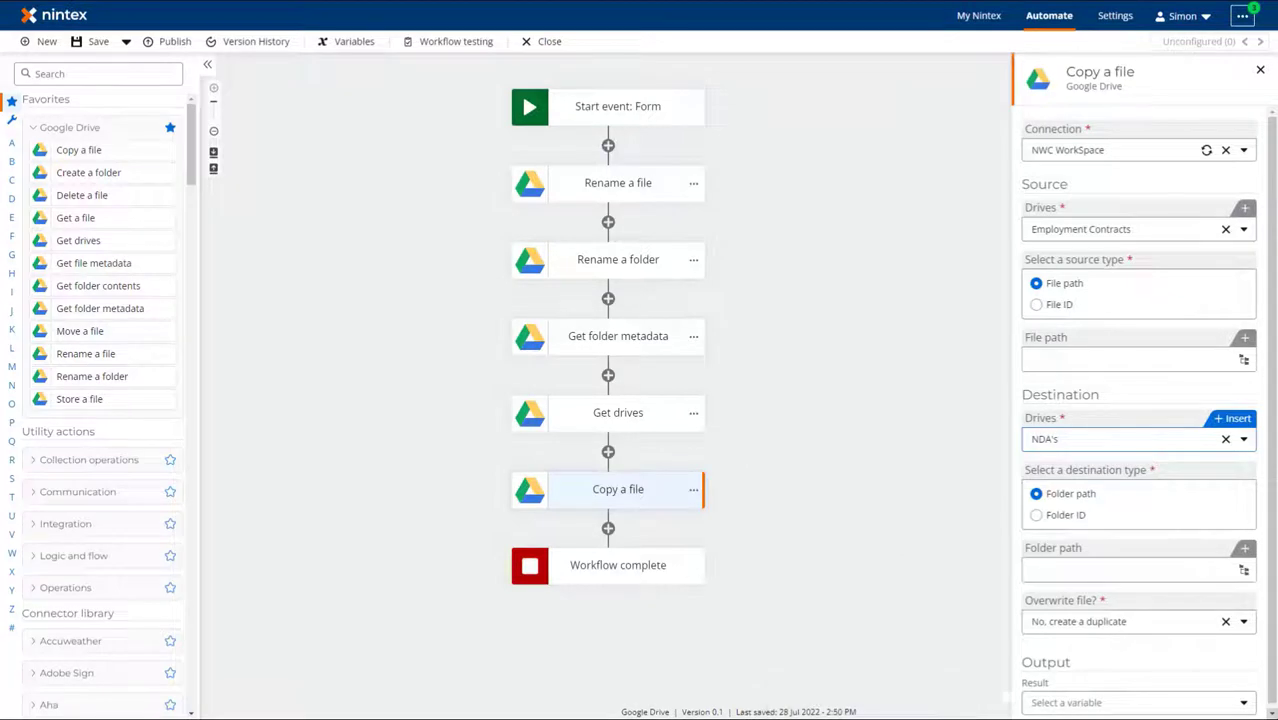
pyautogui.click(616, 412)
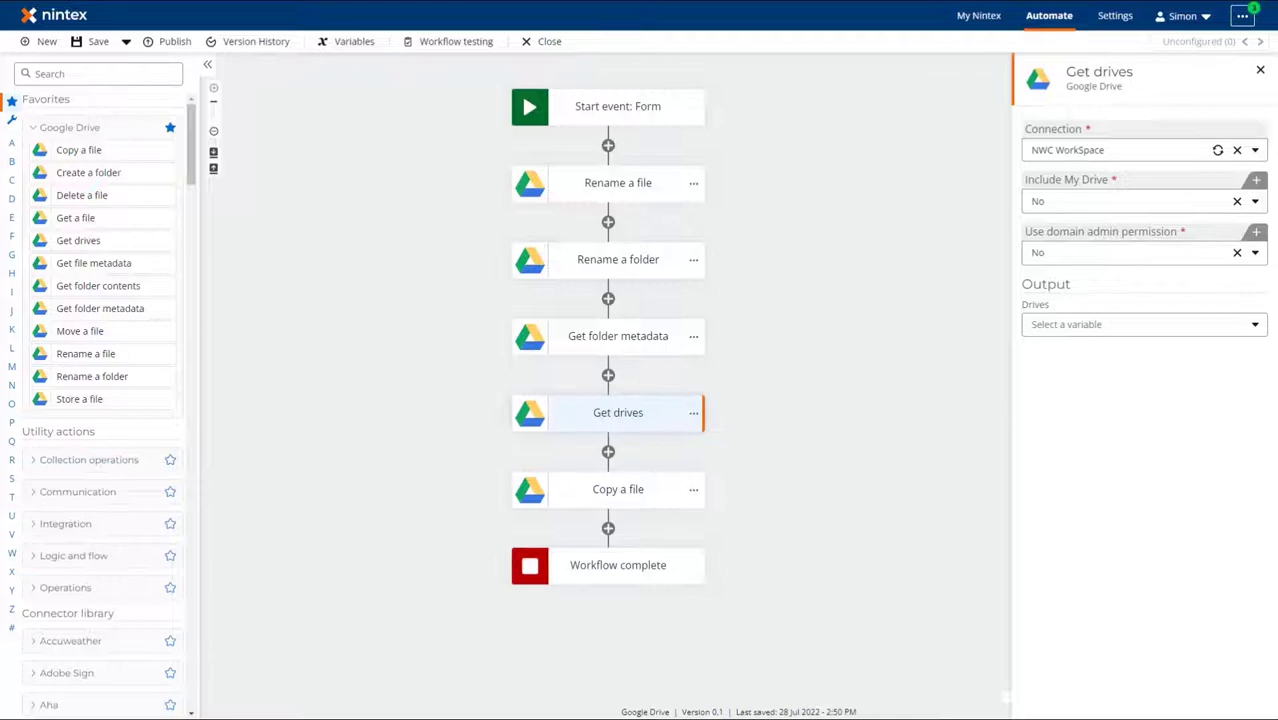
# Store the Get drives Drives output in the My Drives variable
pyautogui.click(1130, 324)
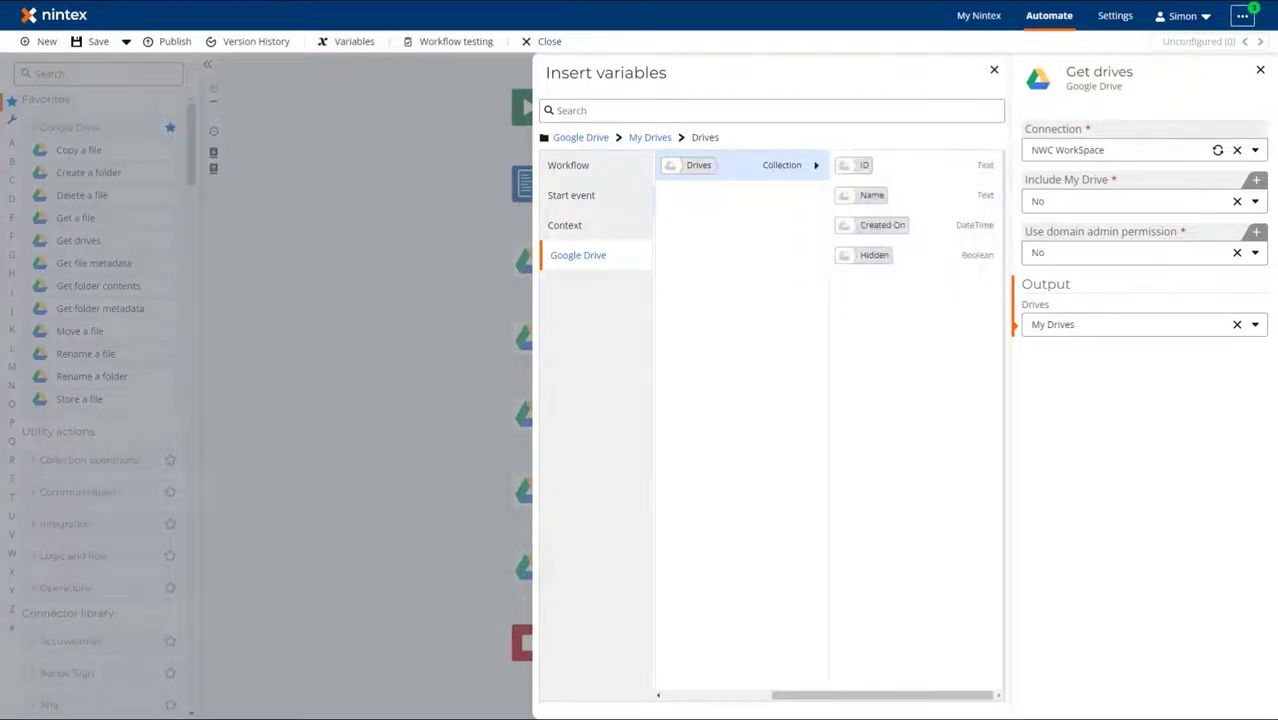
pyautogui.click(992, 68)
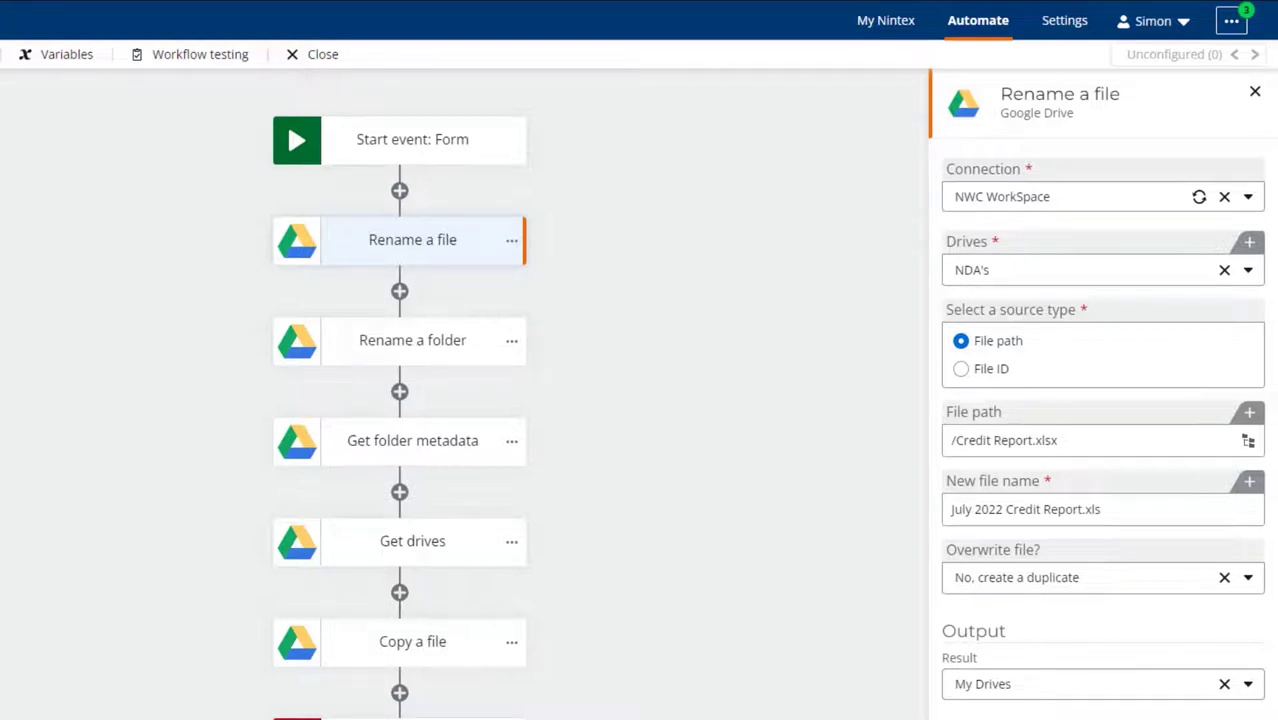
# Locate the file by File ID with the drive from the NDAs Drive ID variable, reaching the Overwrite file? choice
pyautogui.click(960, 368)
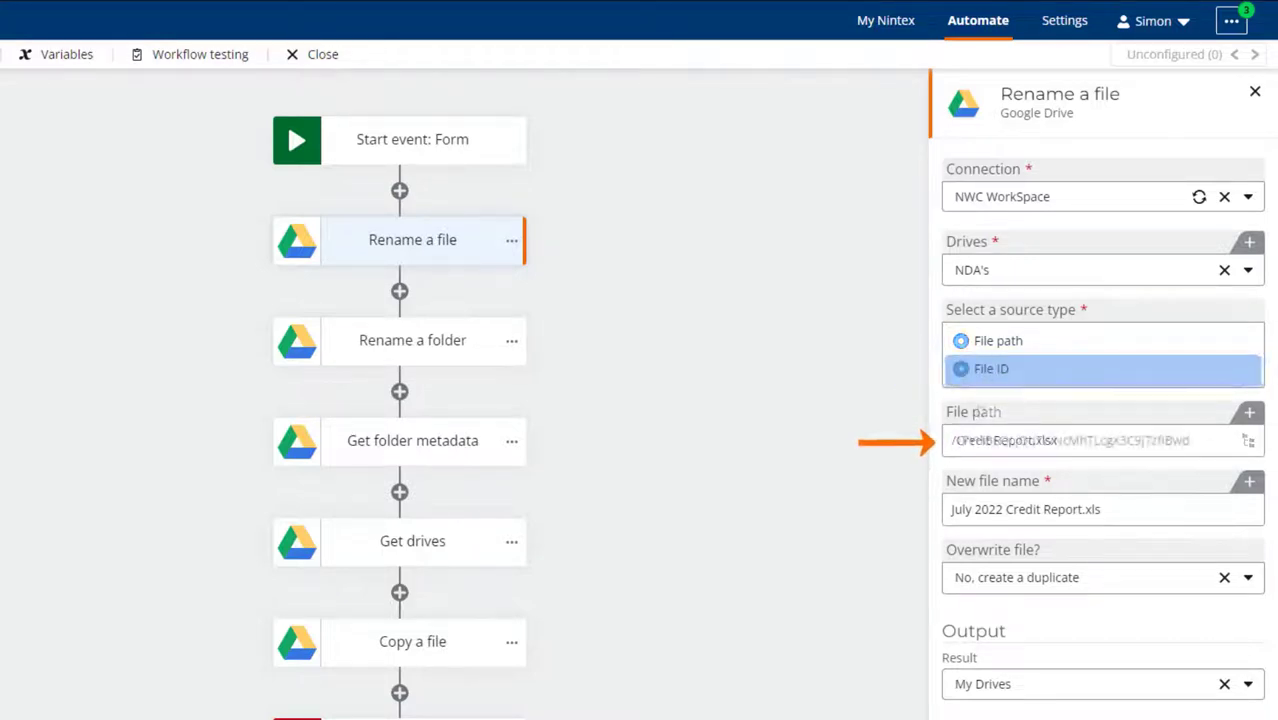
pyautogui.click(960, 368)
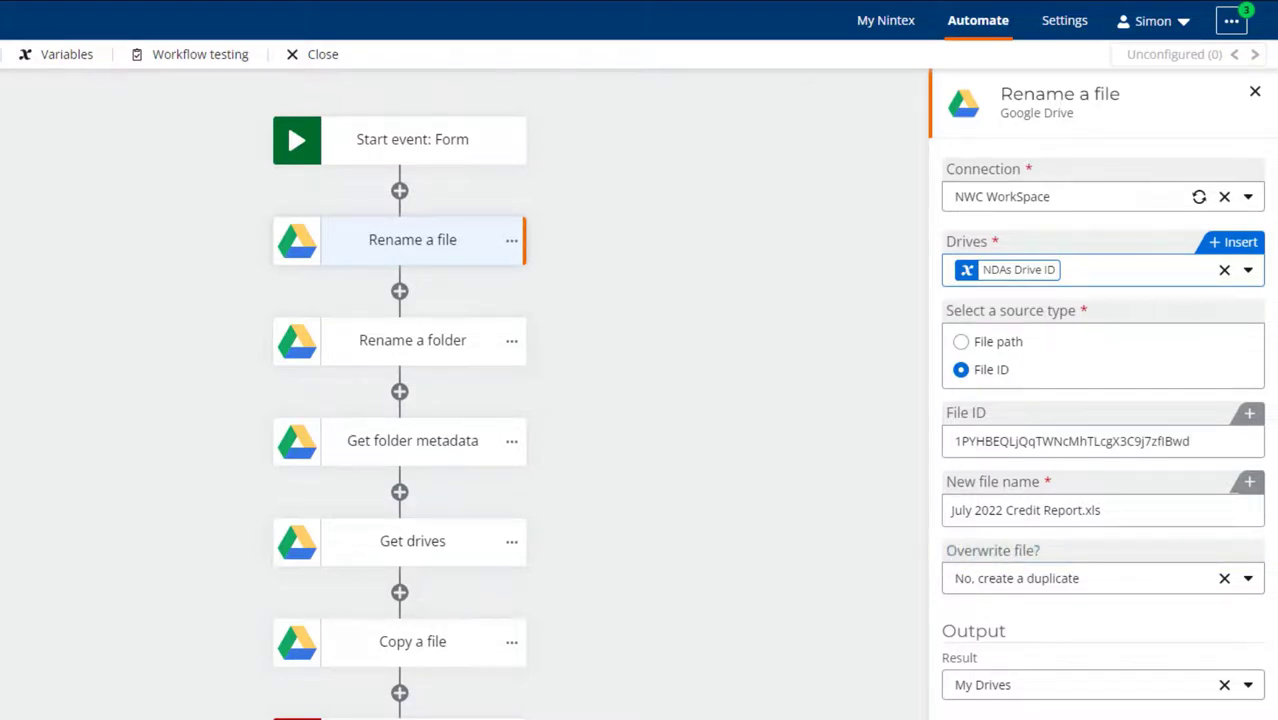
pyautogui.click(1248, 578)
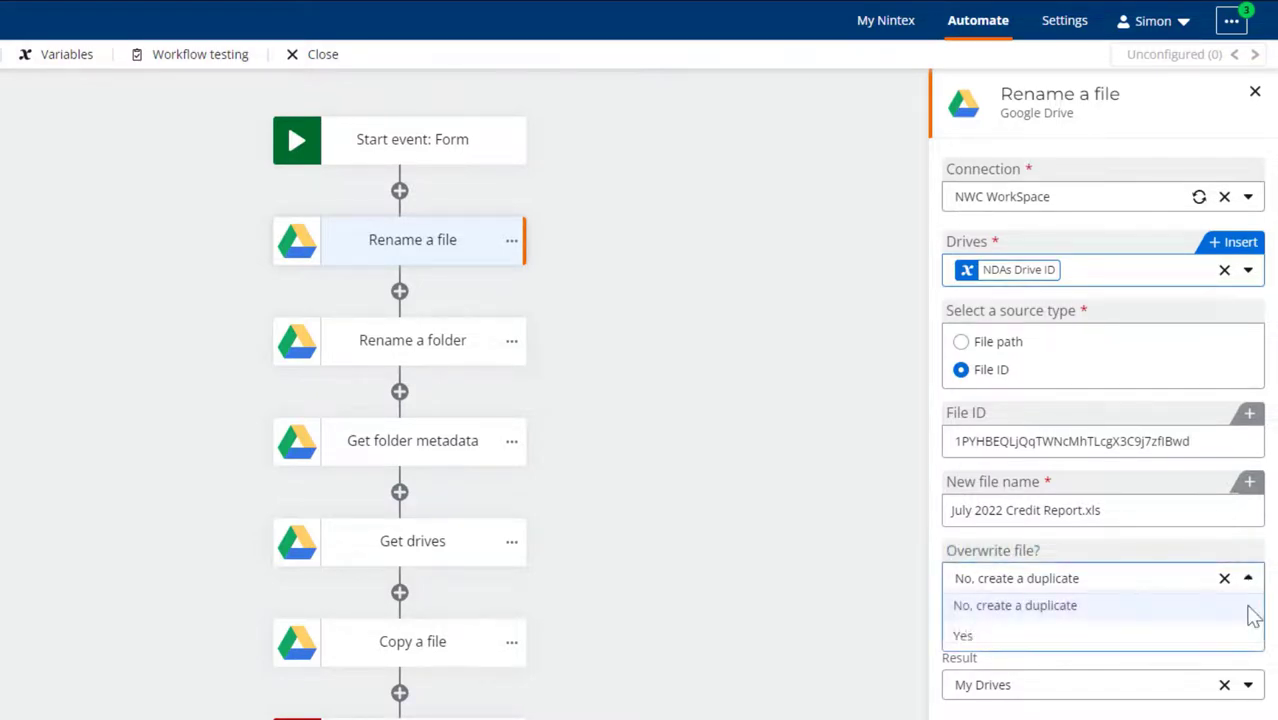